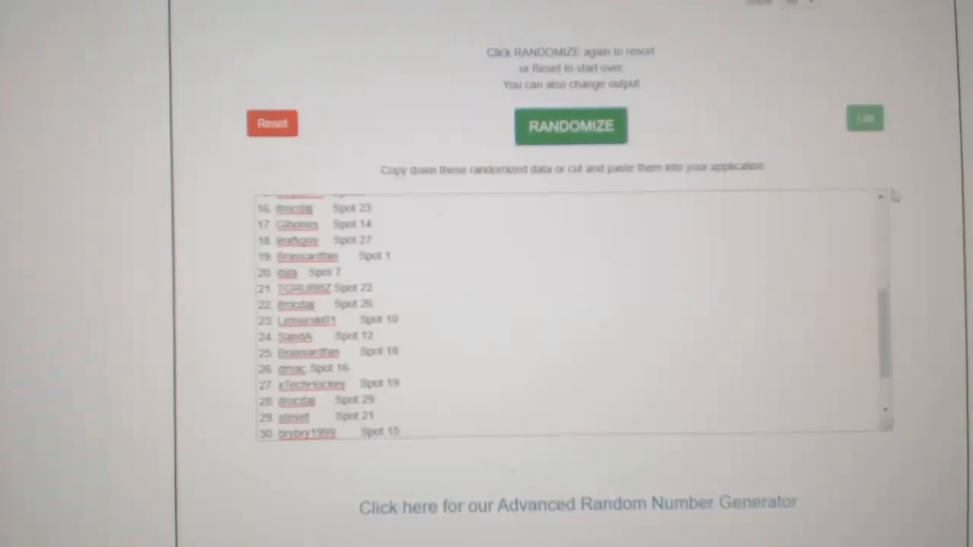
- Reshuffle the participant names and spots into a fresh random order with Randomize
{"action": "left_click", "coordinate": [571, 126]}
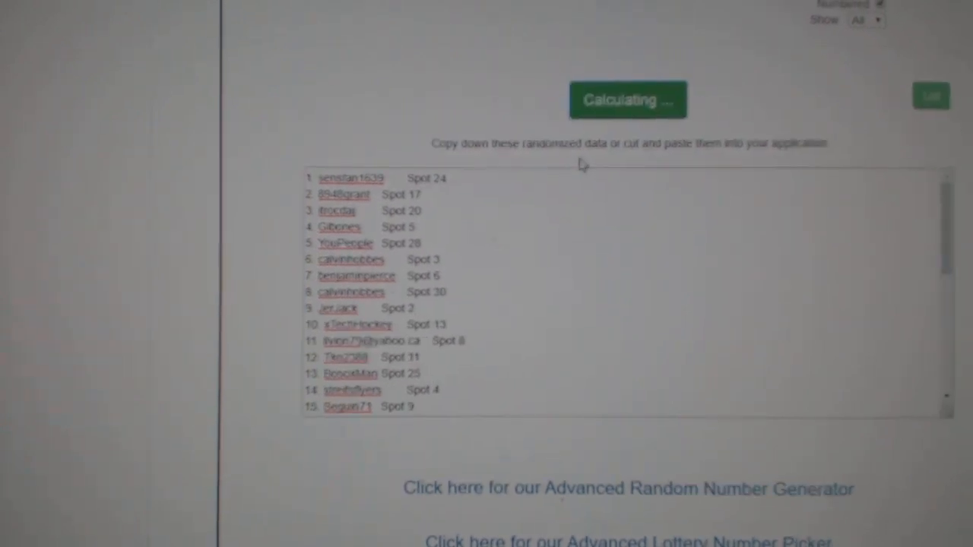
{"action": "left_click", "coordinate": [628, 99]}
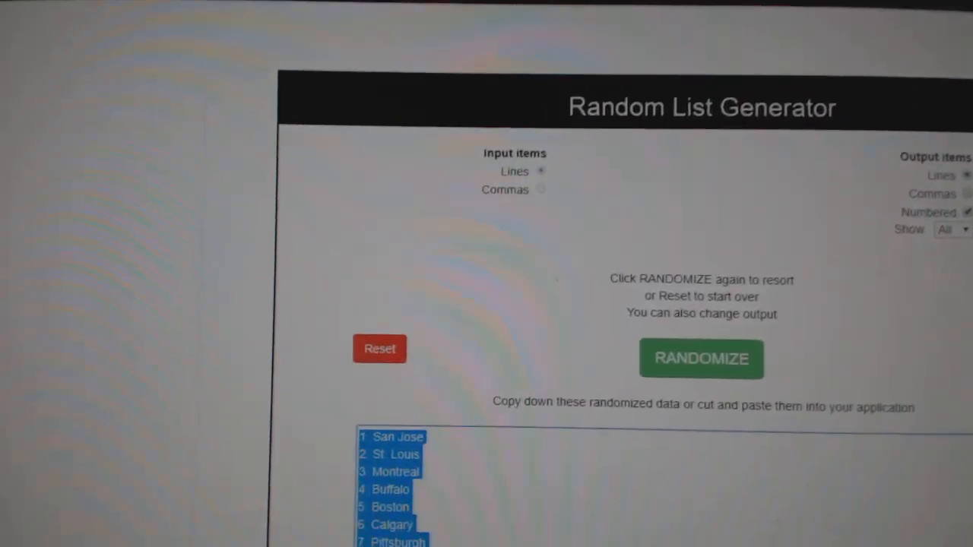
- Copy the numbered randomized team-city list for pasting into the spreadsheet
{"action": "left_click", "coordinate": [700, 359]}
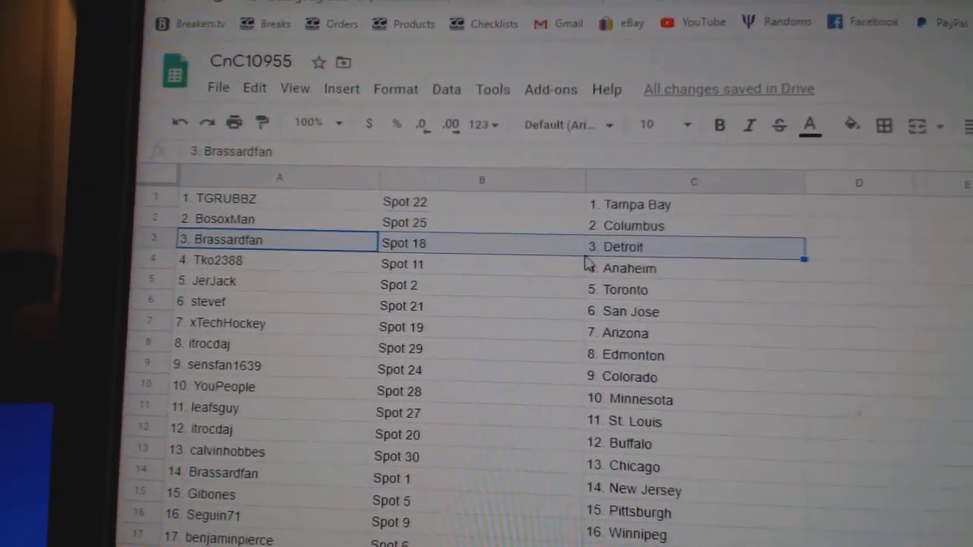
{"action": "left_click", "coordinate": [236, 284]}
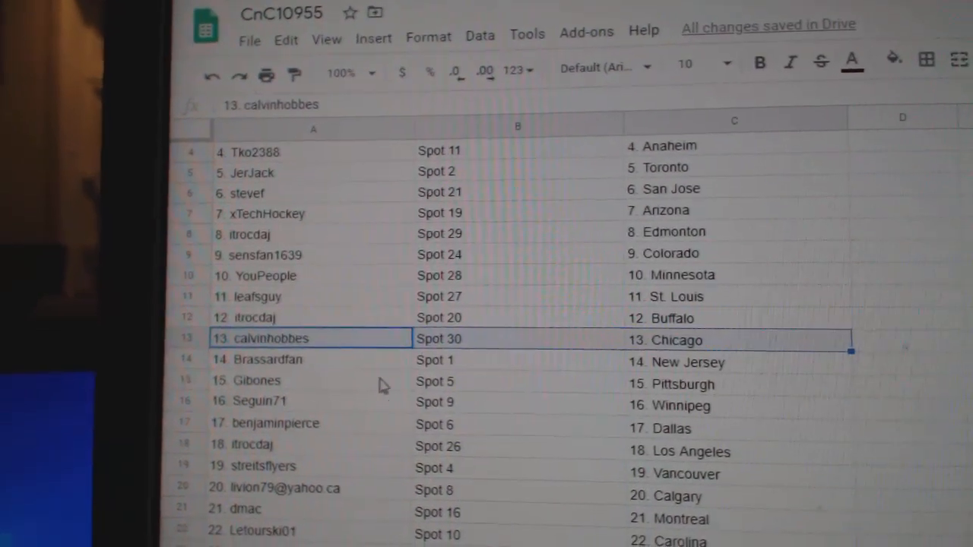
{"action": "left_click", "coordinate": [310, 383]}
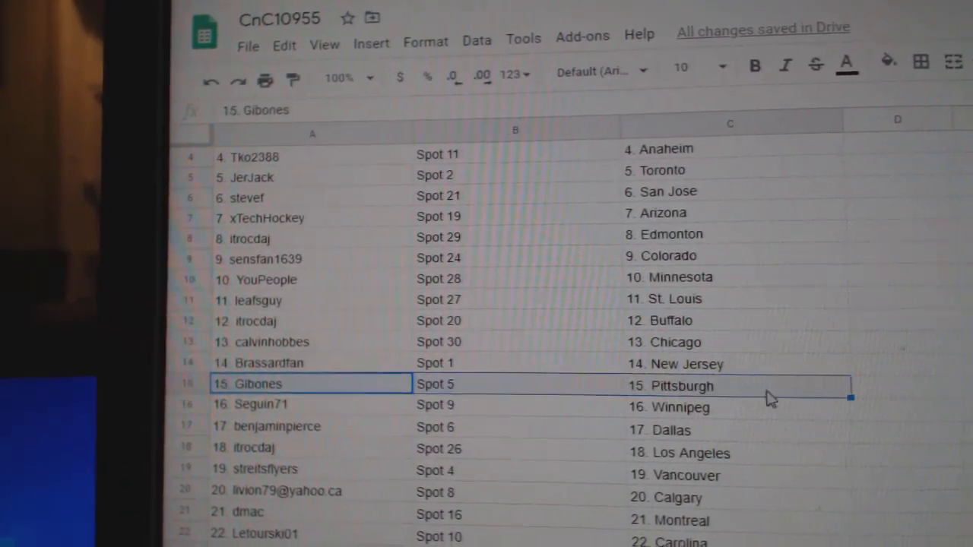
{"action": "scroll", "scroll_direction": "down", "scroll_amount": 3}
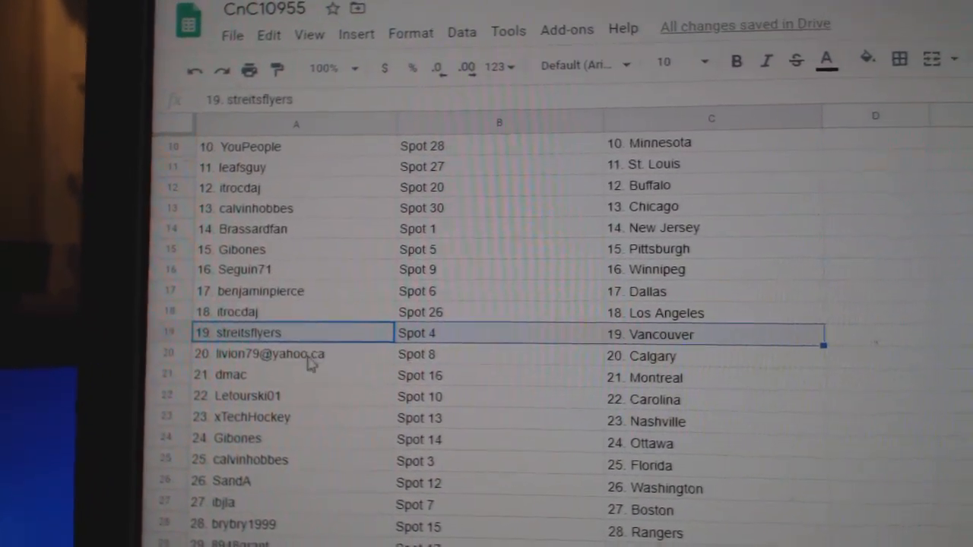
{"action": "left_click", "coordinate": [296, 374]}
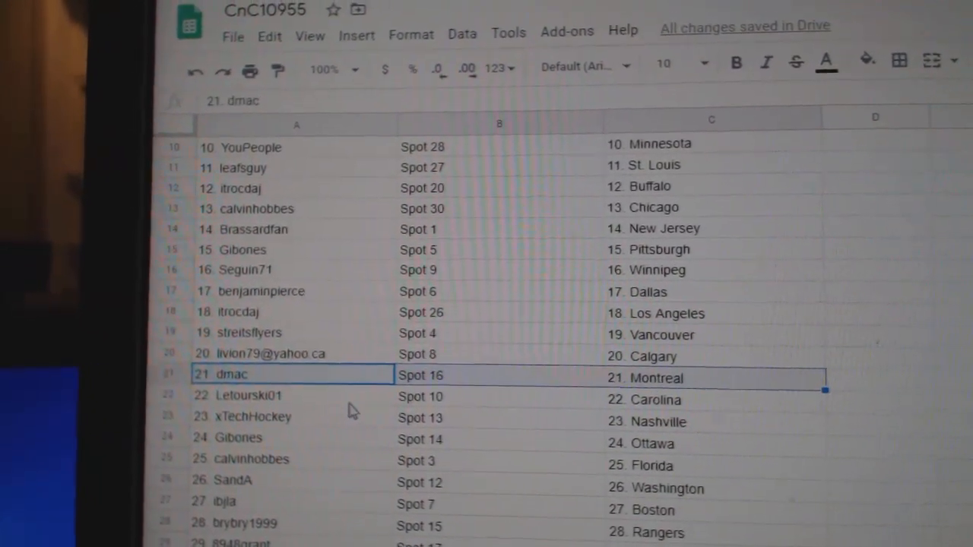